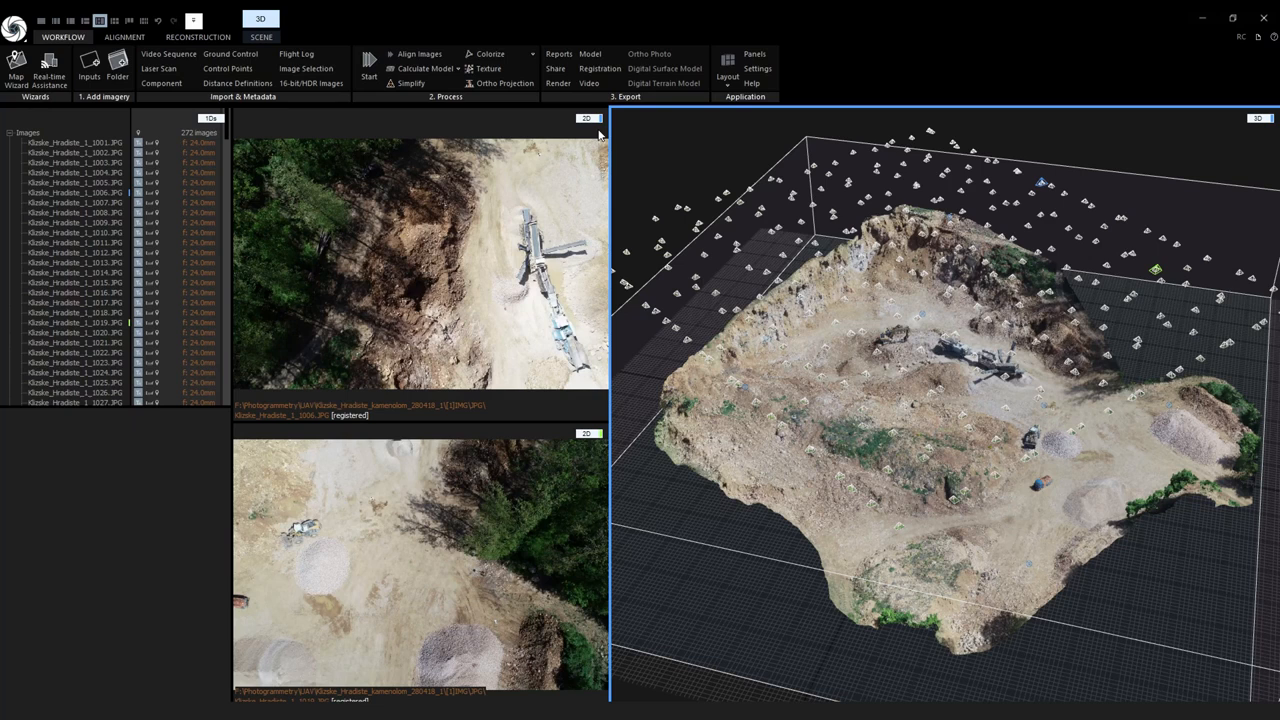
Show Klizske_Hradiste_1_1014.JPG, the dirt-road photo, in the top image view
left_click(75, 213)
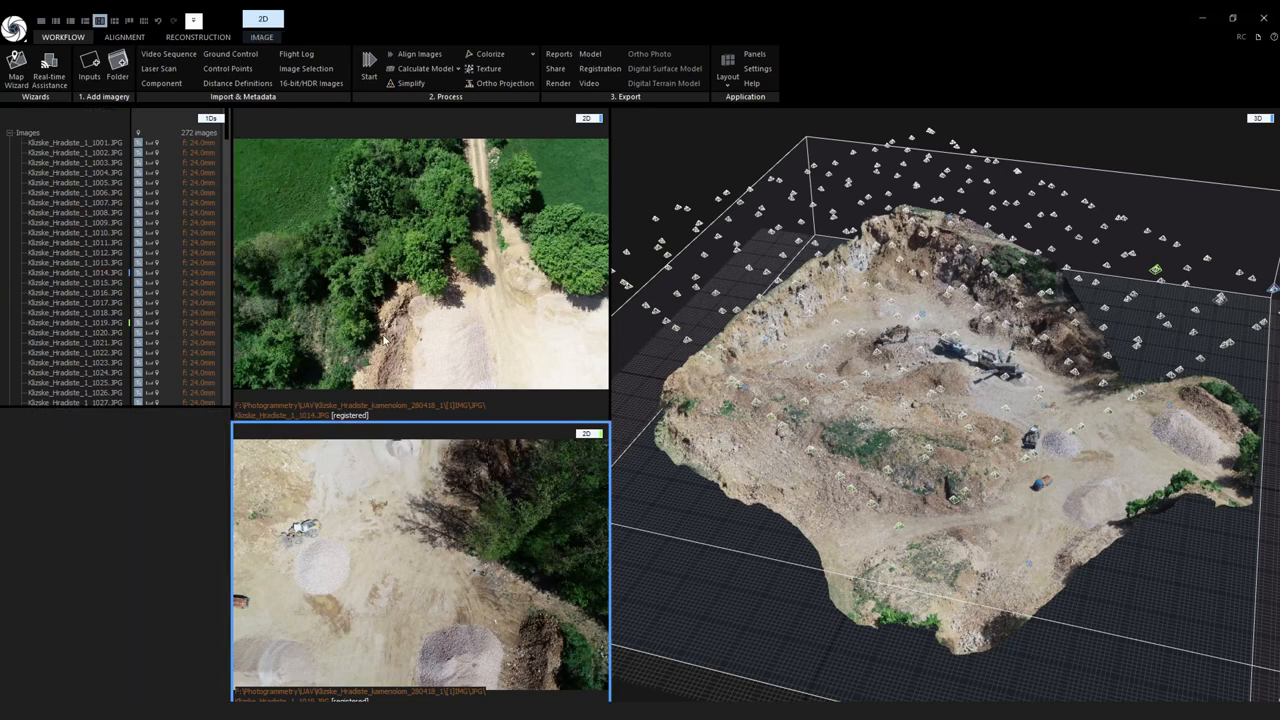
Using the IMAGE tab, display photo 1014 in the lower 2D view as well
left_click(266, 36)
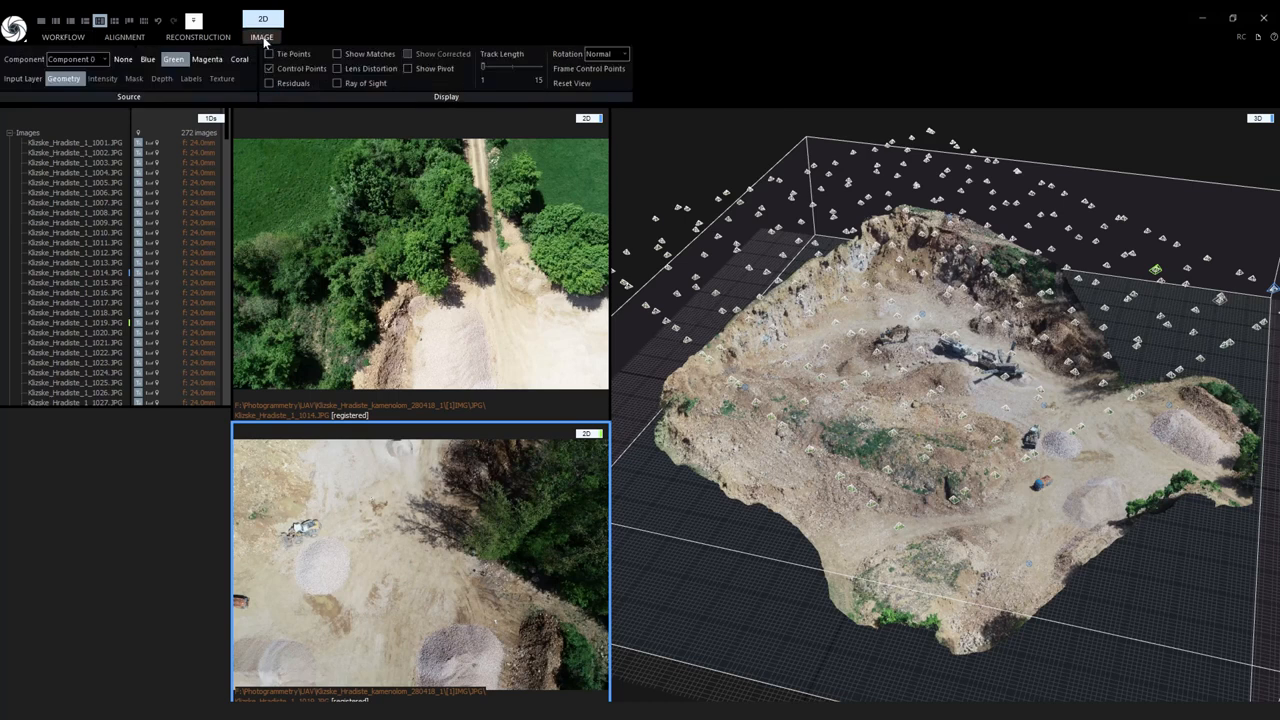
left_click(152, 58)
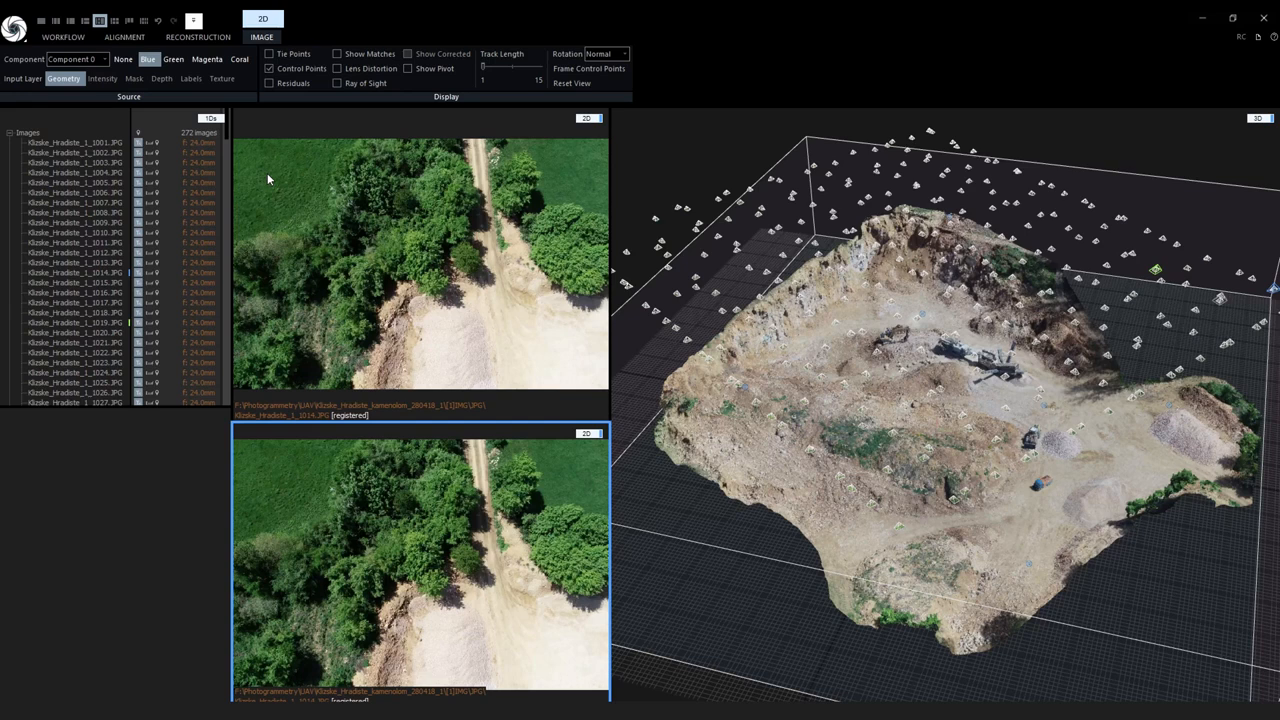
left_click(585, 436)
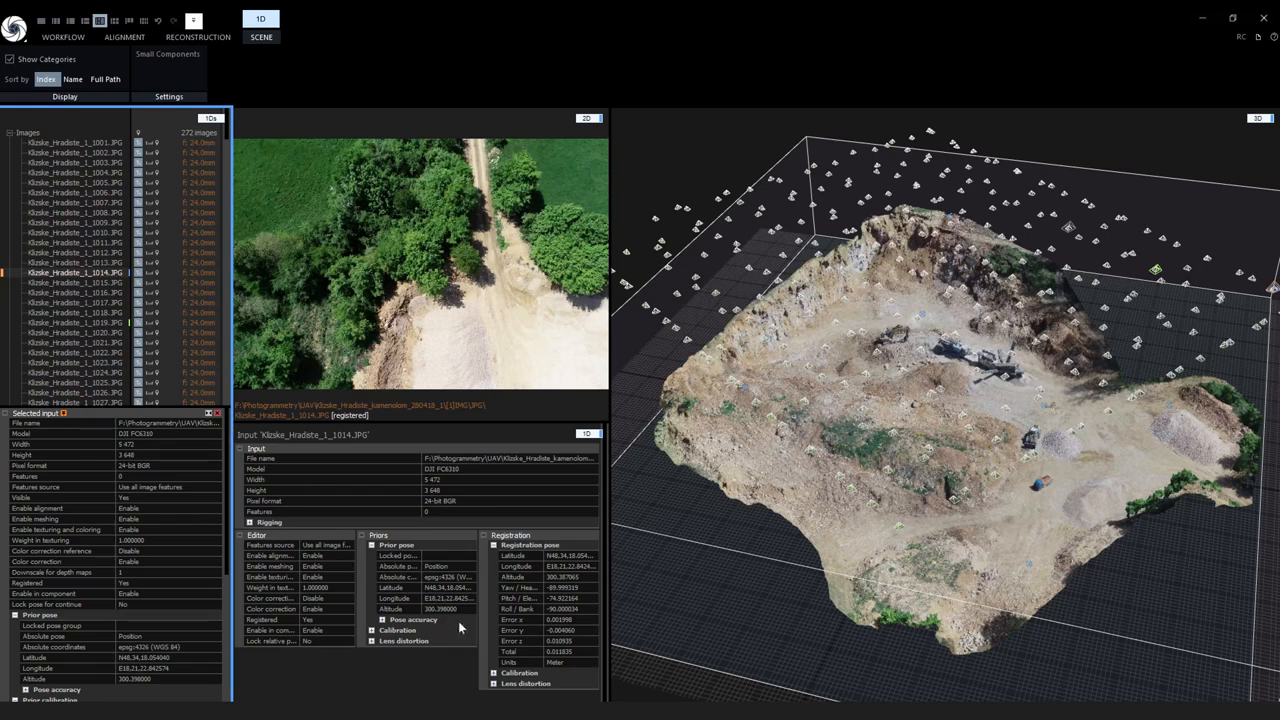
mouse_move(454, 628)
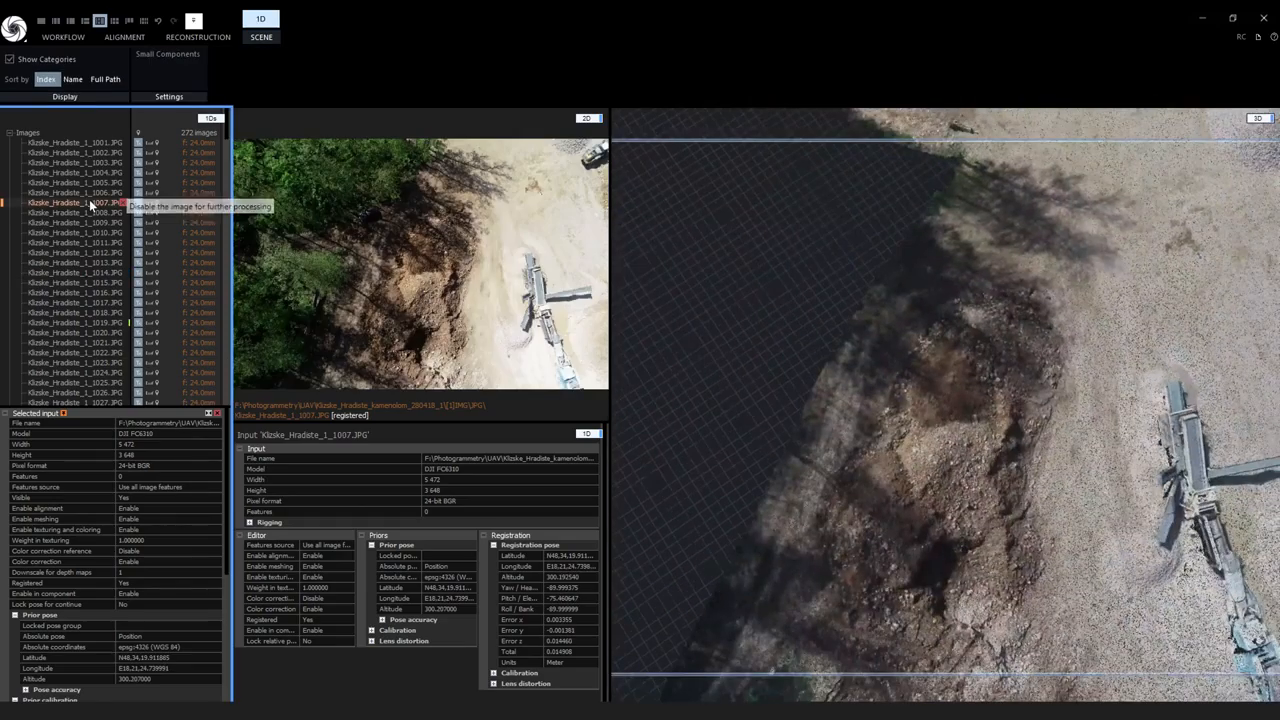
Select photos 1007 and 1012 in the image list, flying the 3D view to each camera
left_click(75, 262)
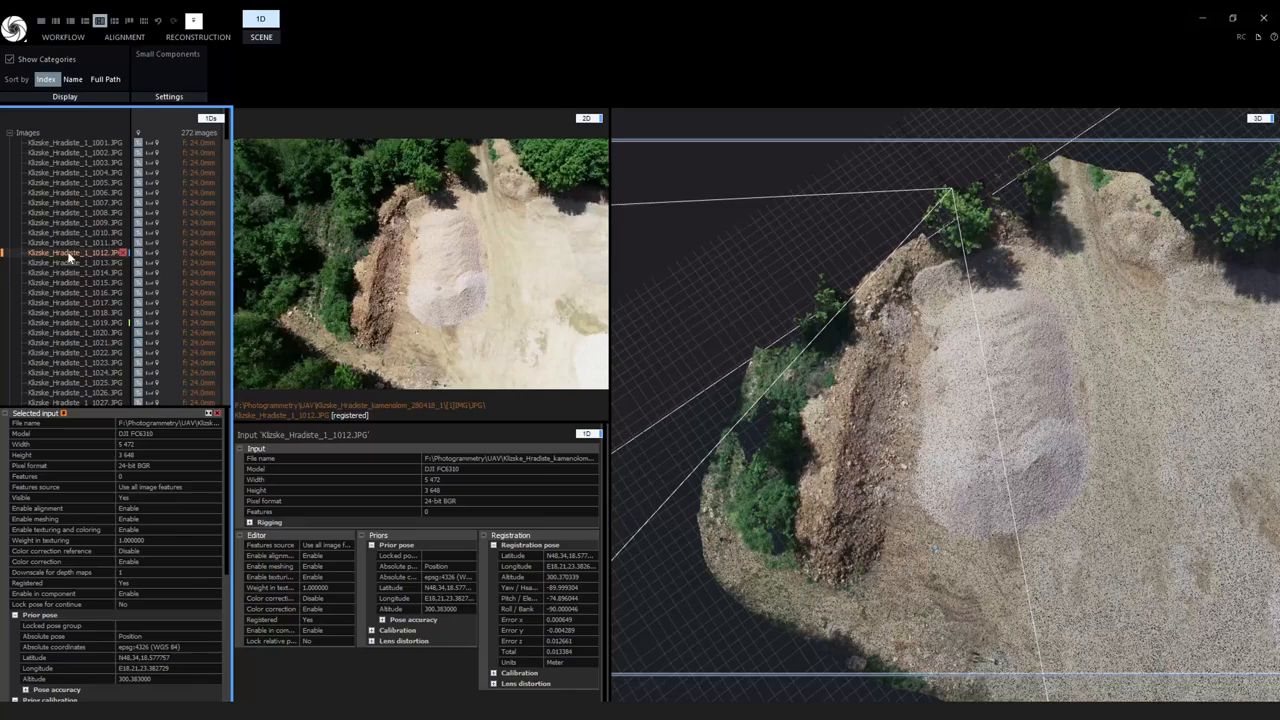
left_click(75, 292)
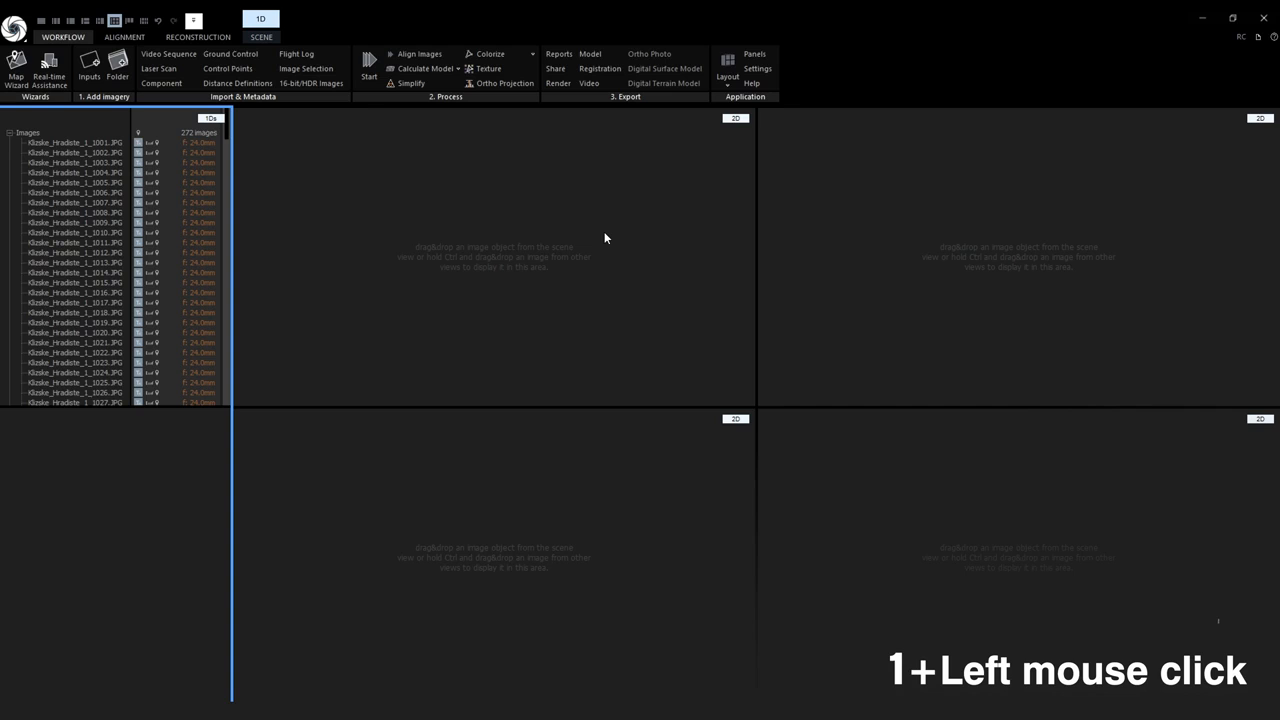
Assign photos 1001, 1002, 1003 and 1004 to image views one through four
left_click(75, 154)
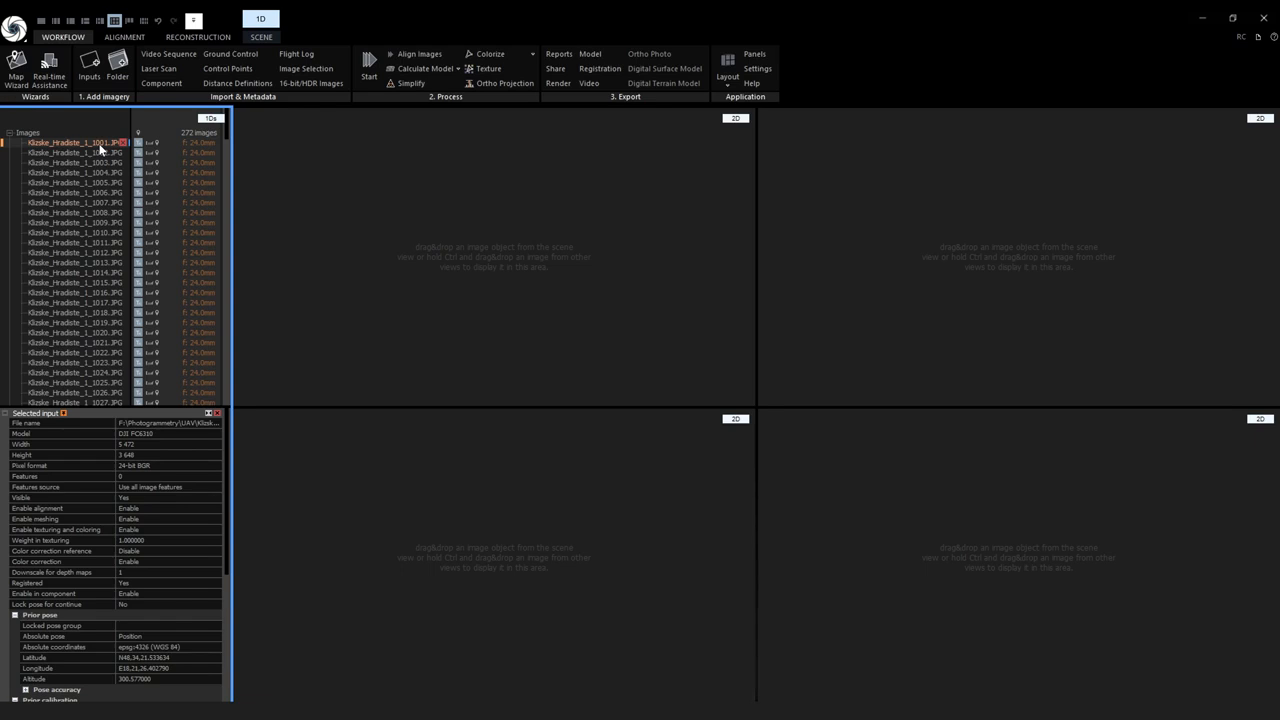
left_click(90, 161)
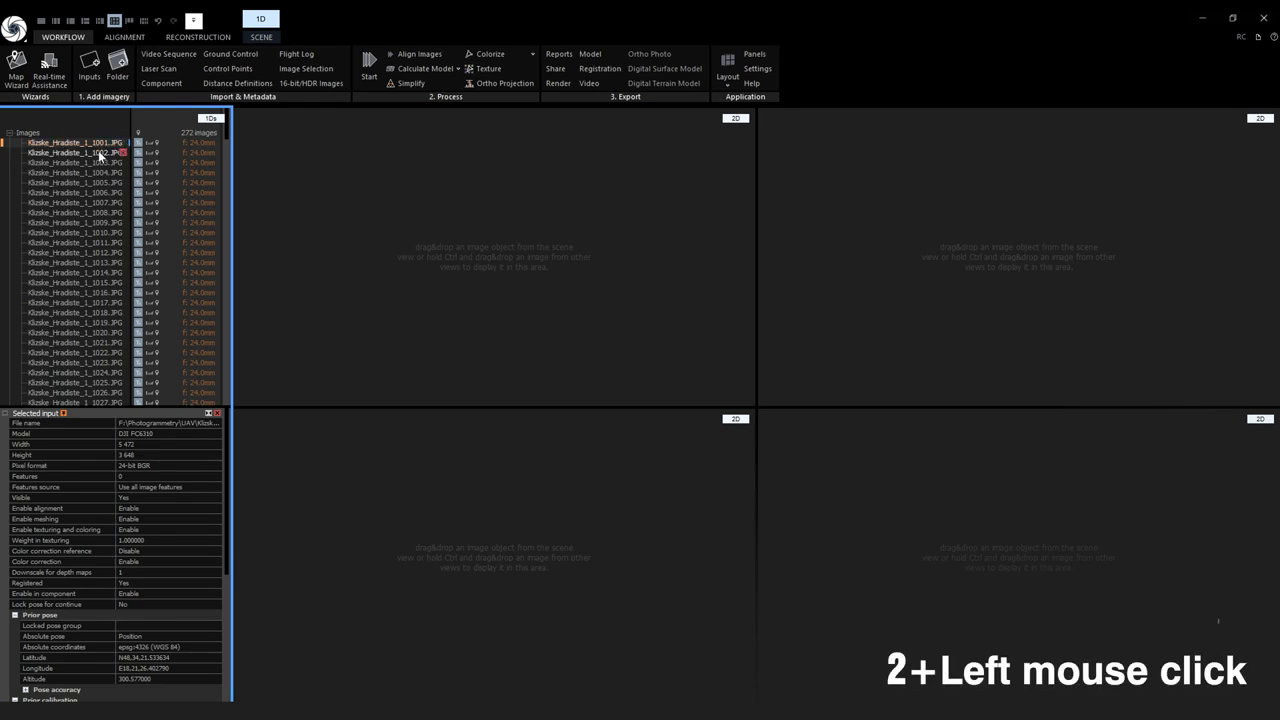
left_click(95, 153)
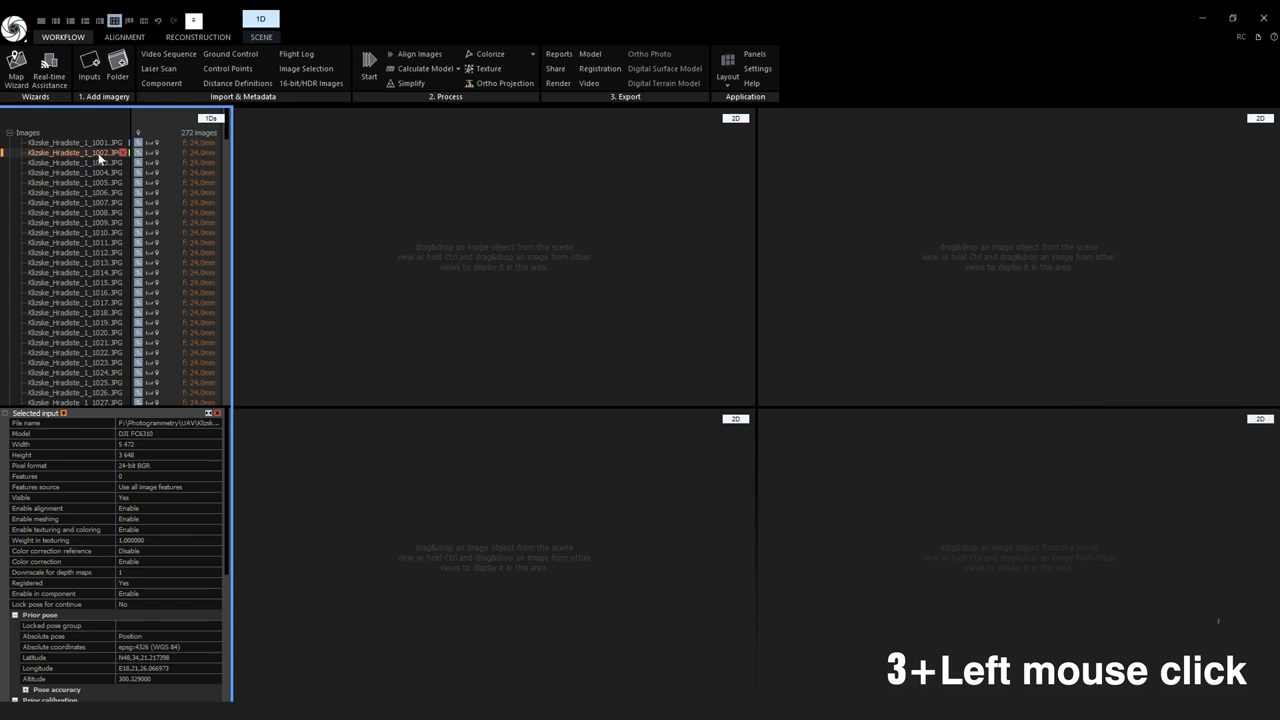
left_click(75, 172)
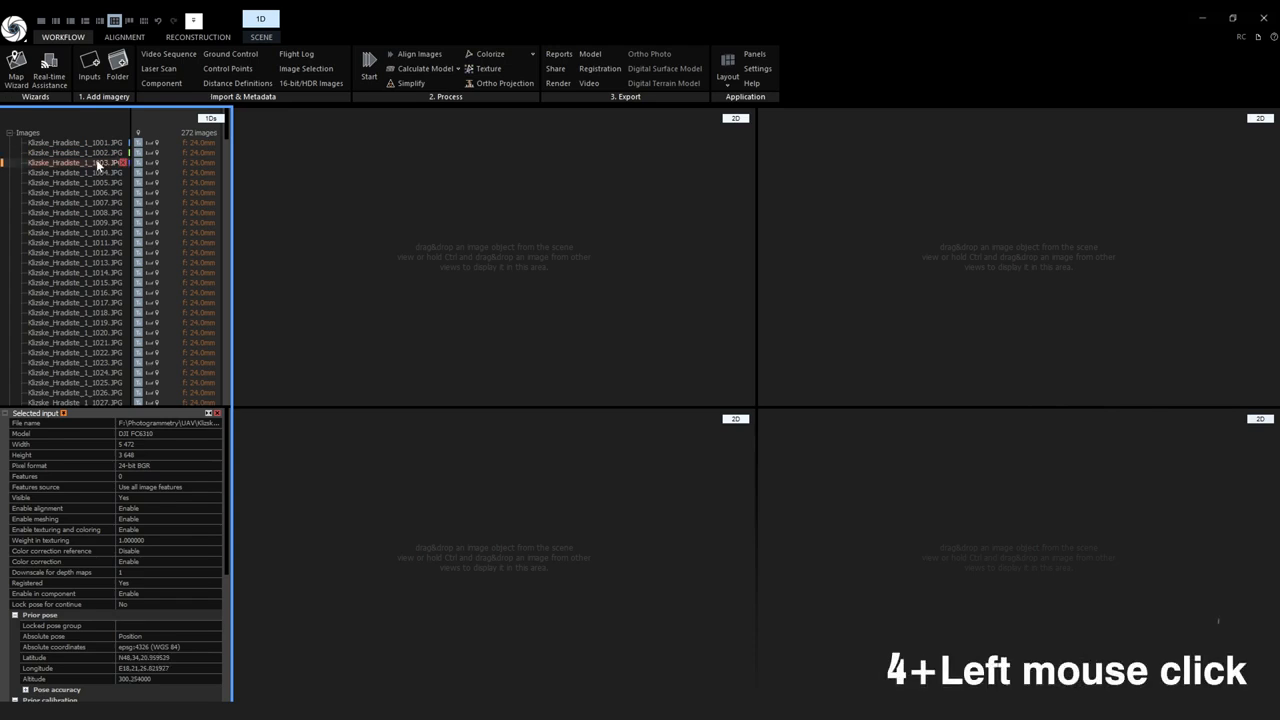
left_click(72, 184)
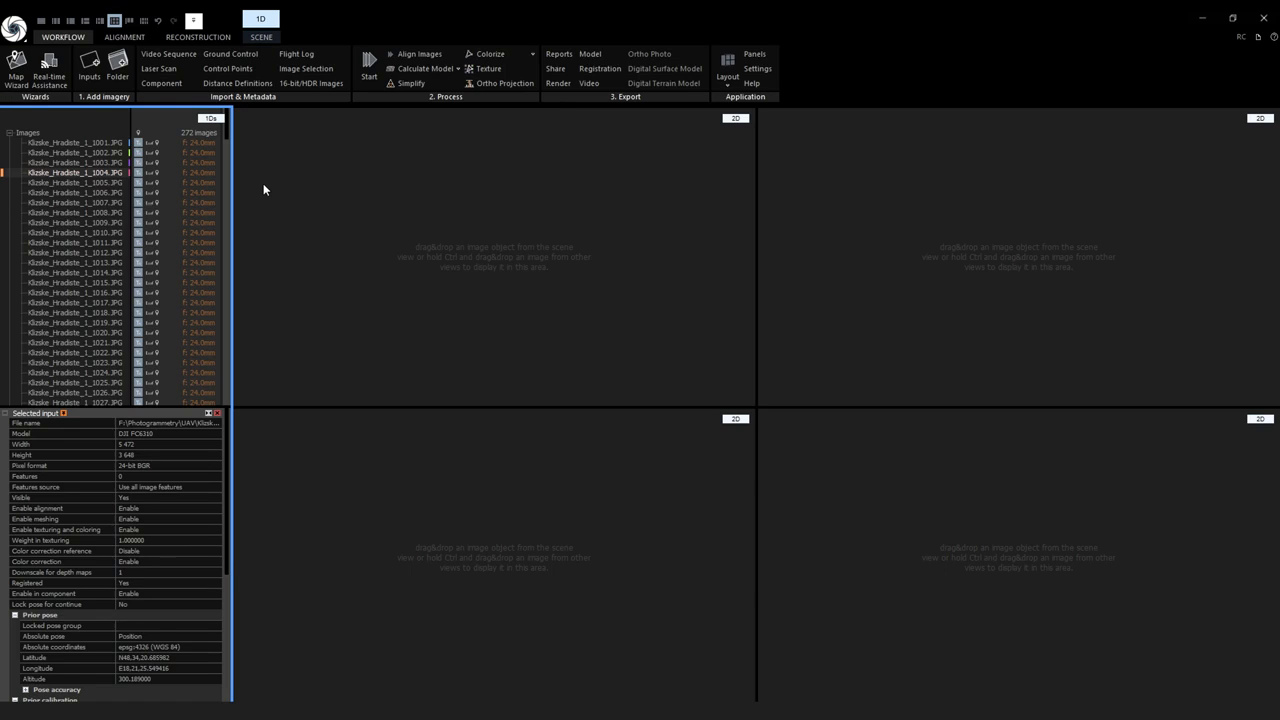
mouse_move(168, 170)
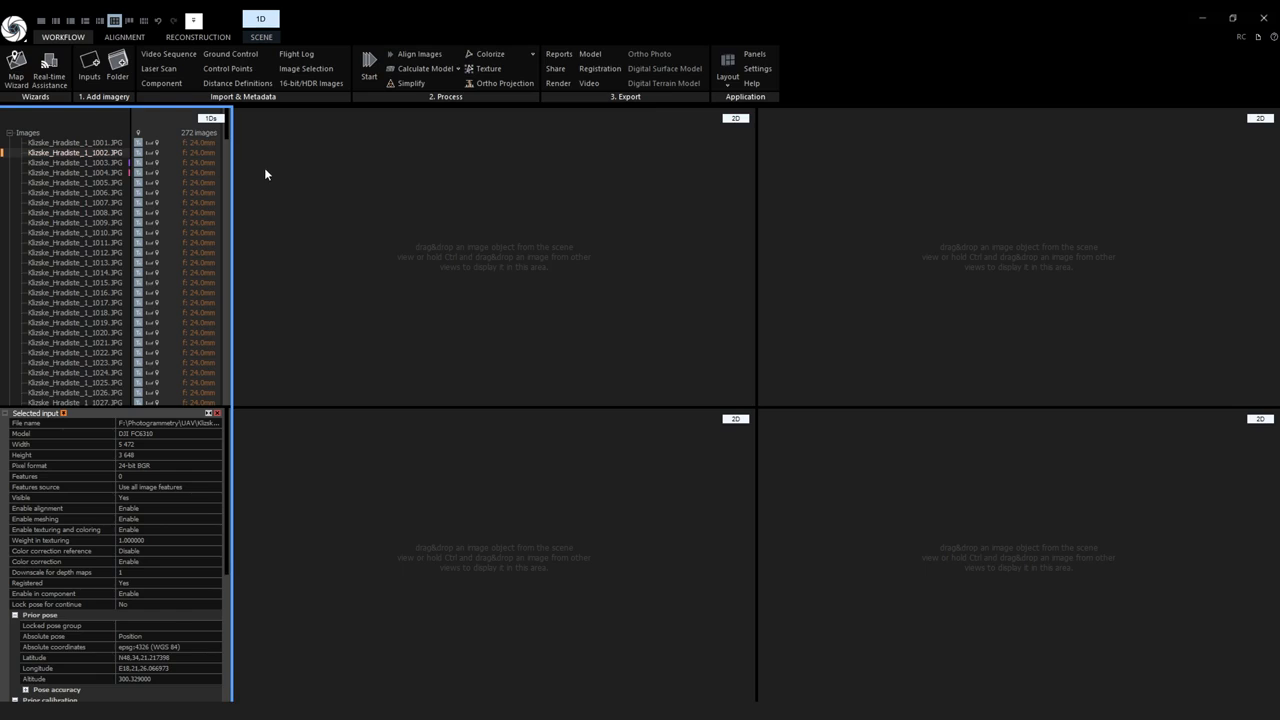
left_click(78, 146)
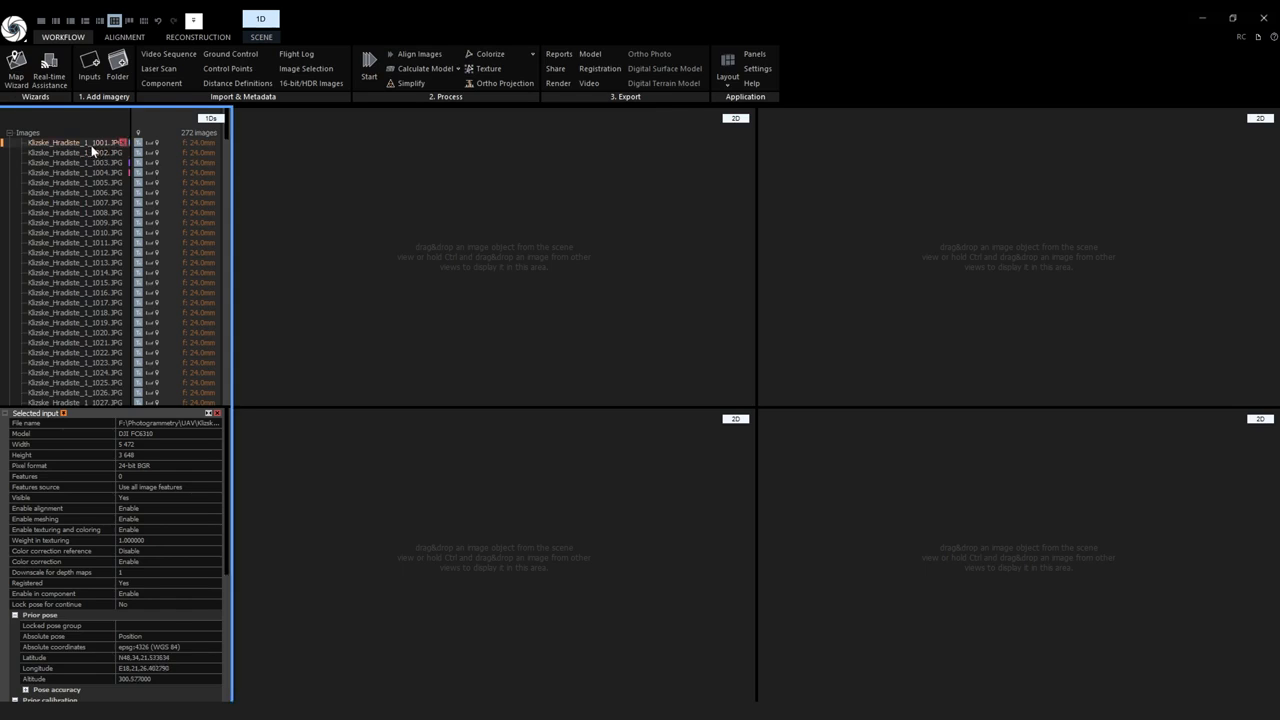
left_click(75, 160)
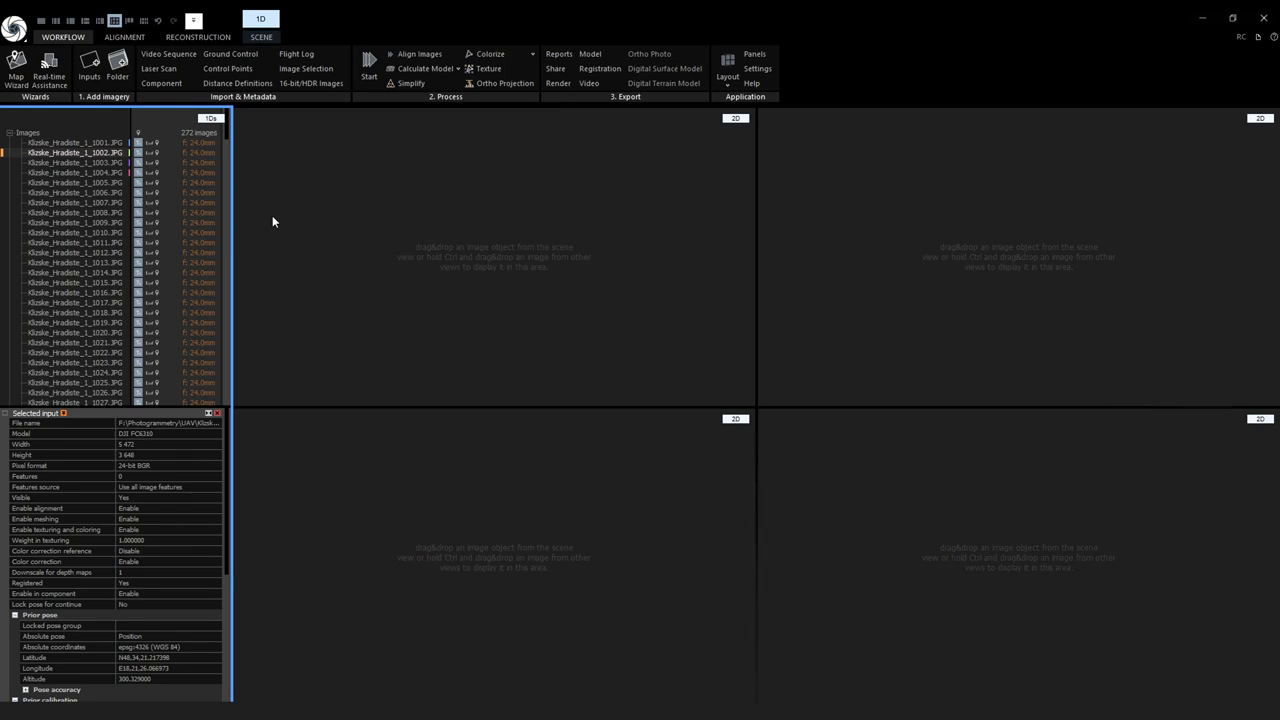
Load the assigned photos and set the top-right view to 3D, showing camera poses
key("ctrl+1")
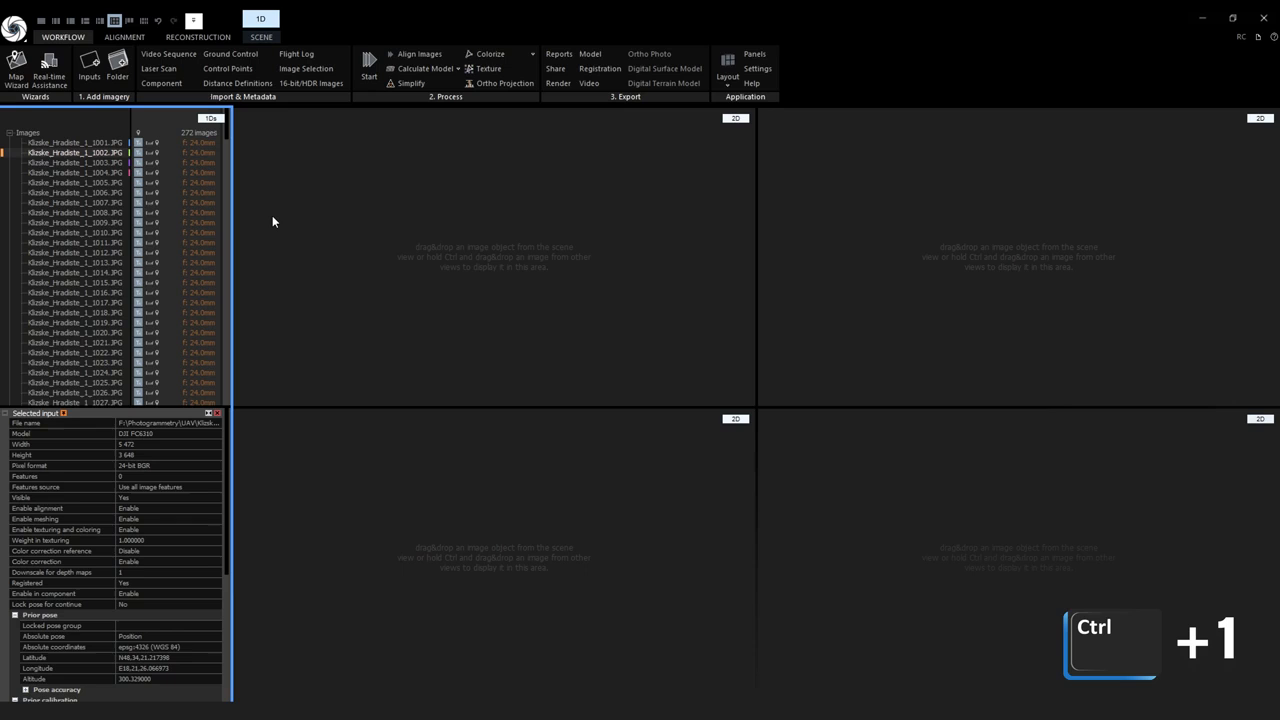
left_click(490, 293)
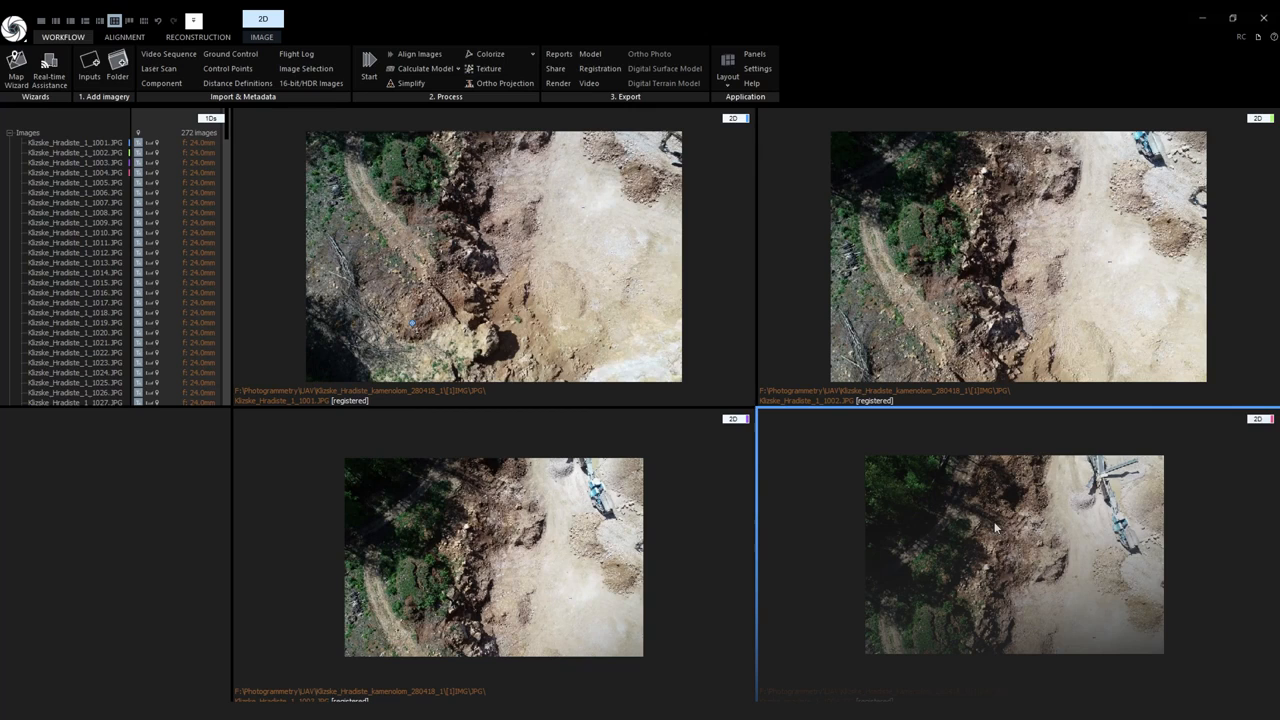
key("Ctrl+5")
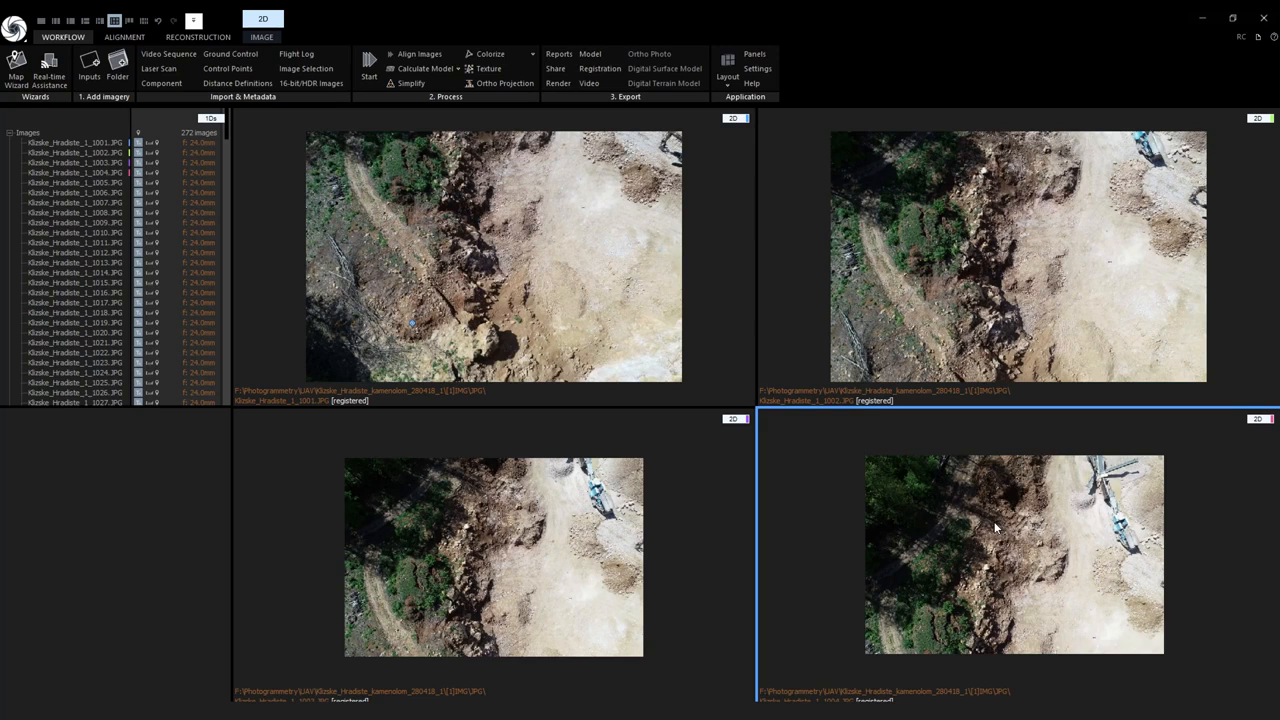
mouse_move(164, 250)
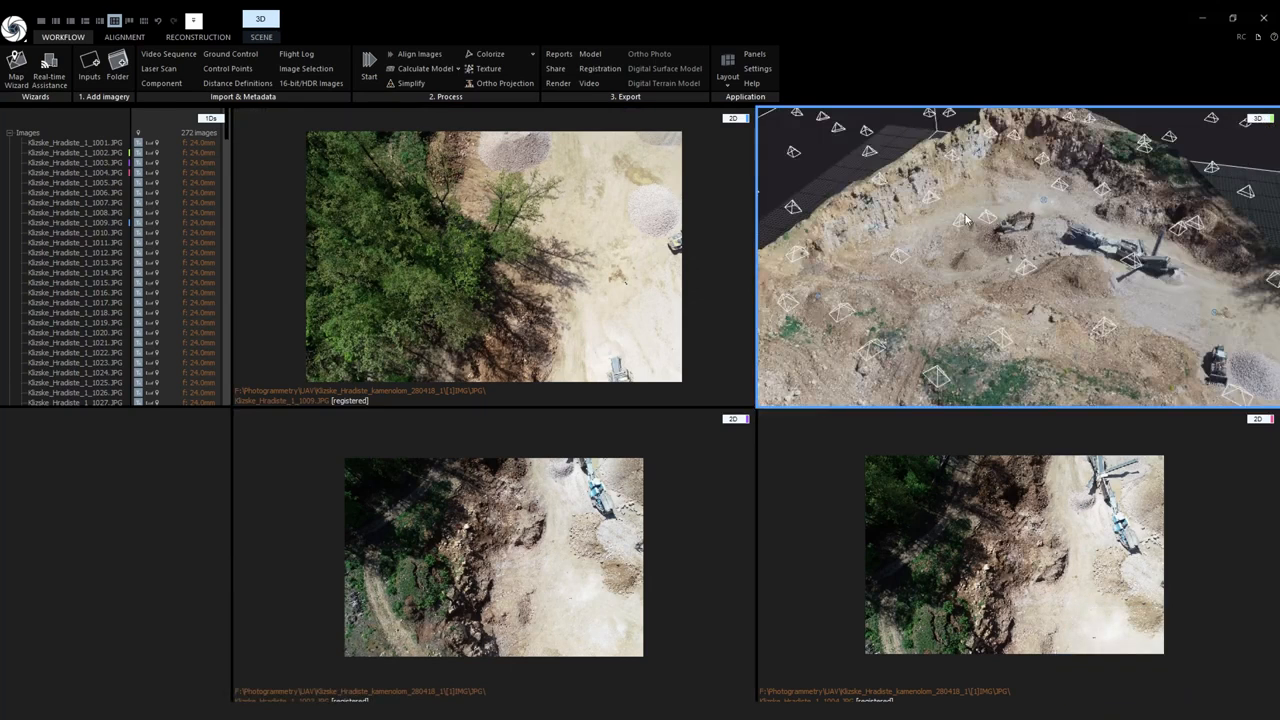
Ctrl-click a camera frustum in the 3D scene to load its photo into the 2D view
key("ctrl")
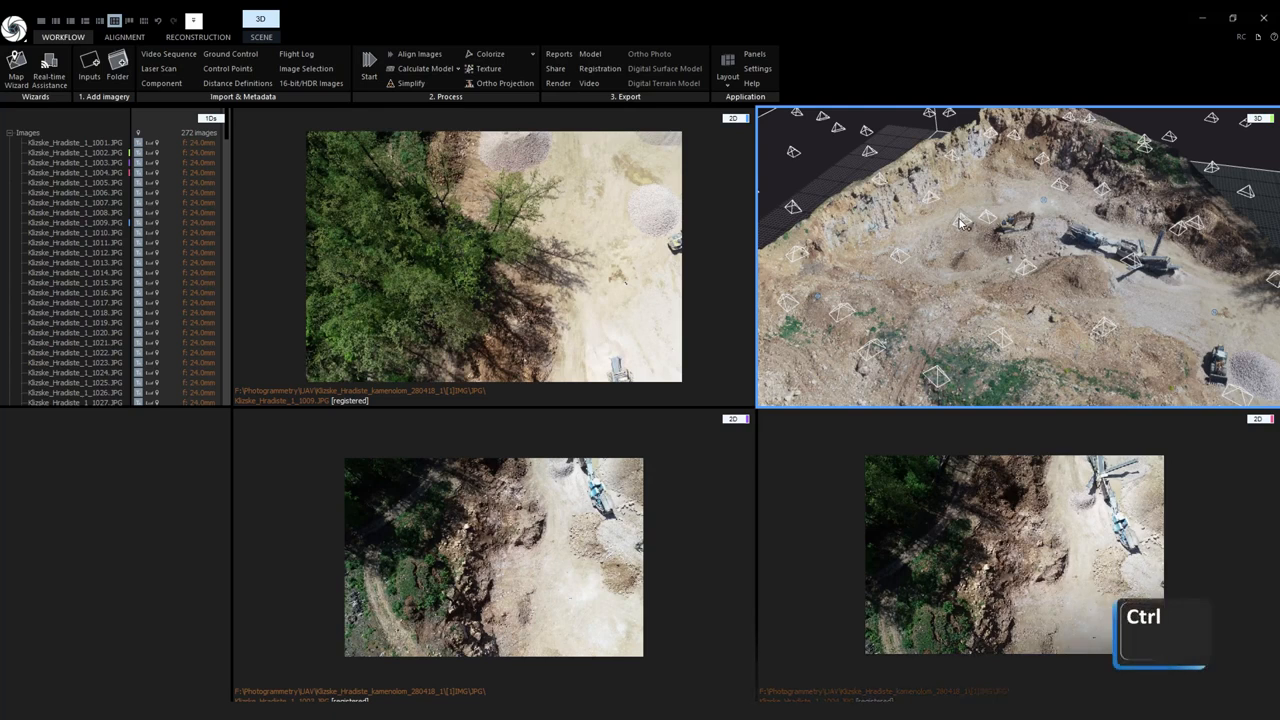
key("Ctrl")
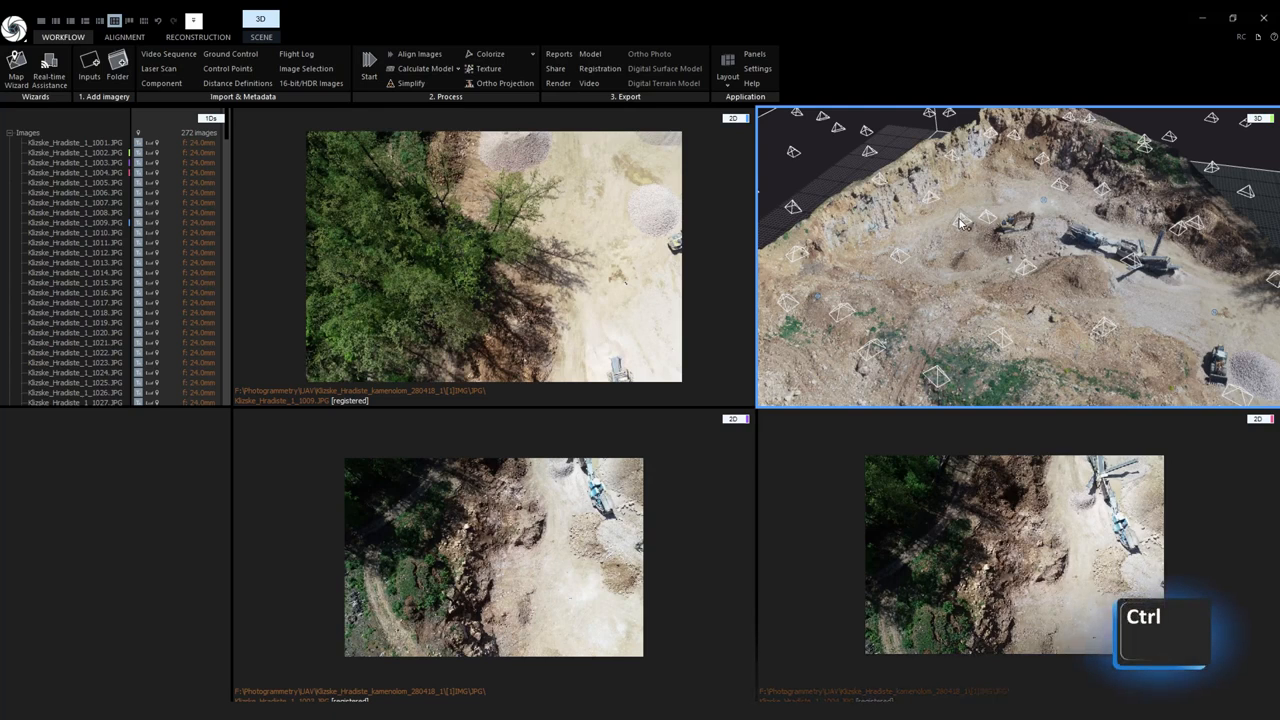
left_click_drag(490, 210, 620, 290)
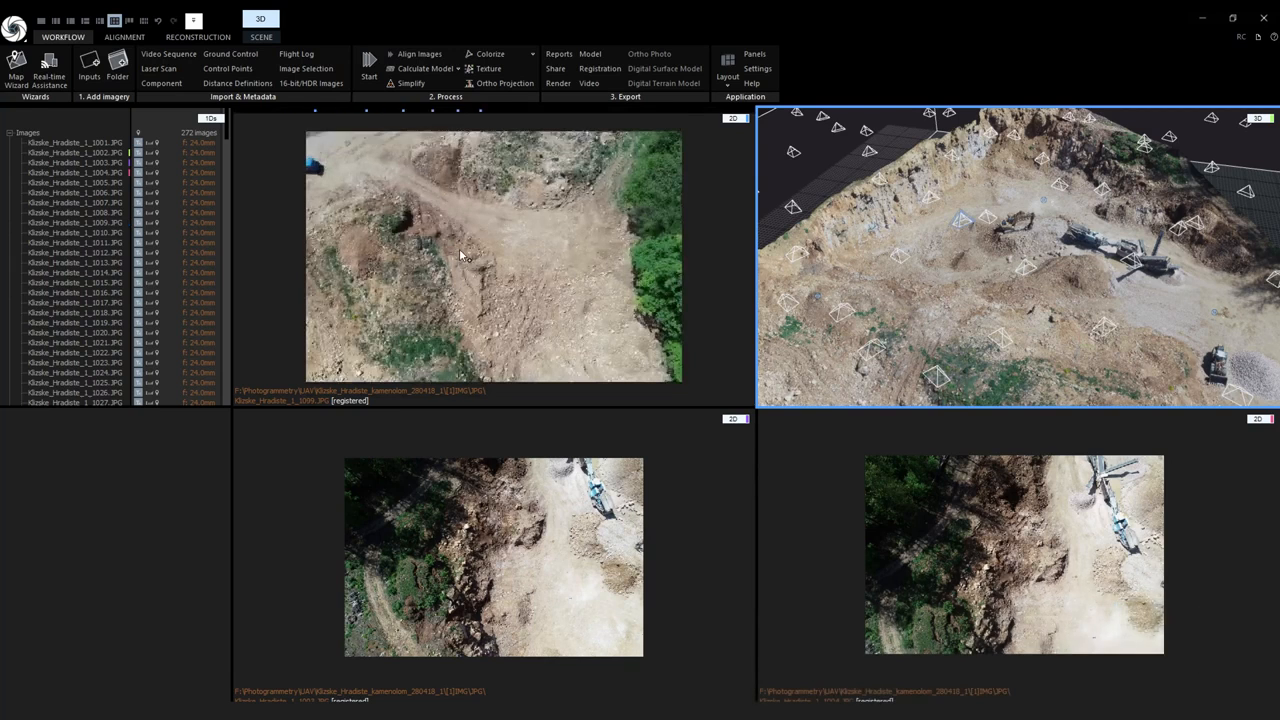
key("shift")
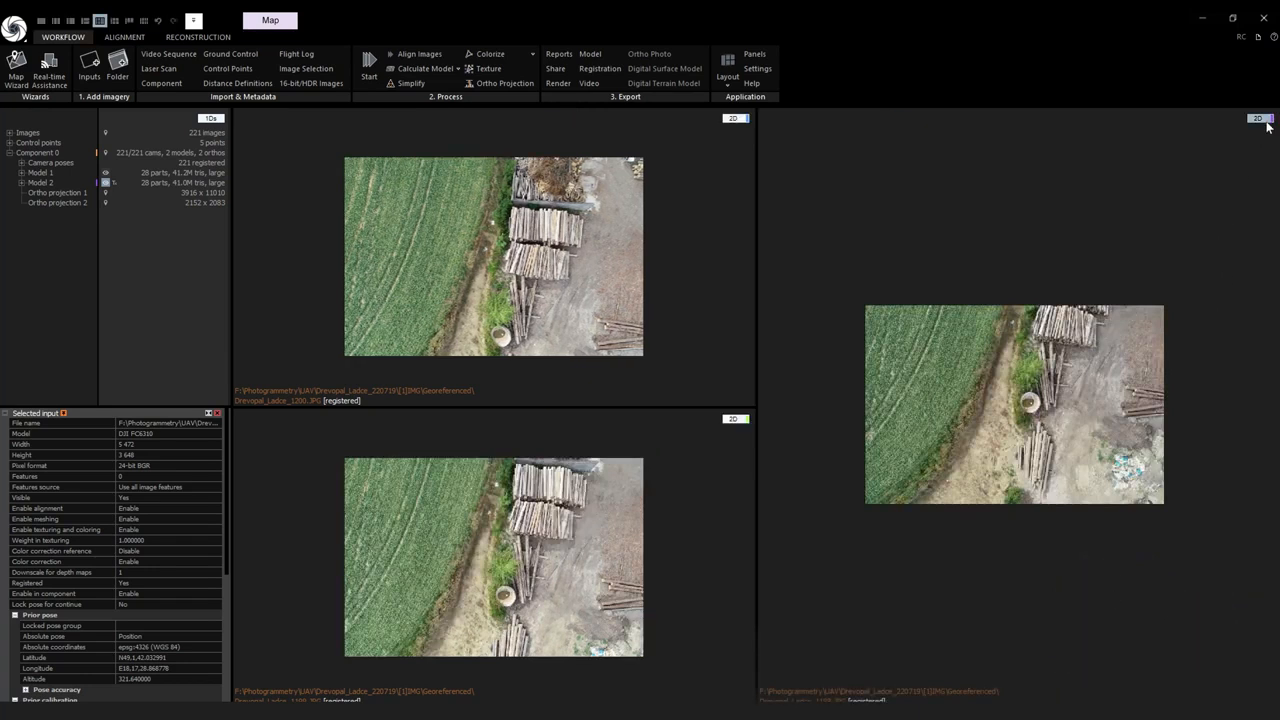
Switch the right view's type to Map to show camera positions over the timber yard
left_click(1258, 119)
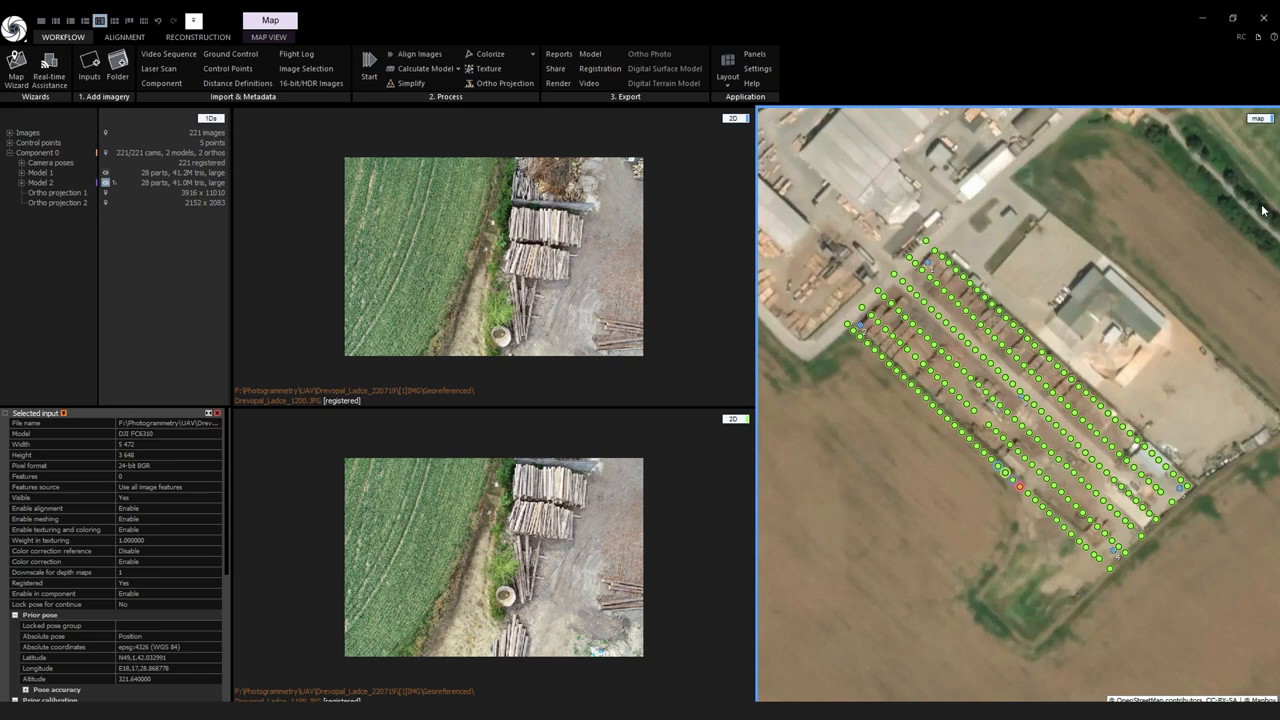
mouse_move(710, 474)
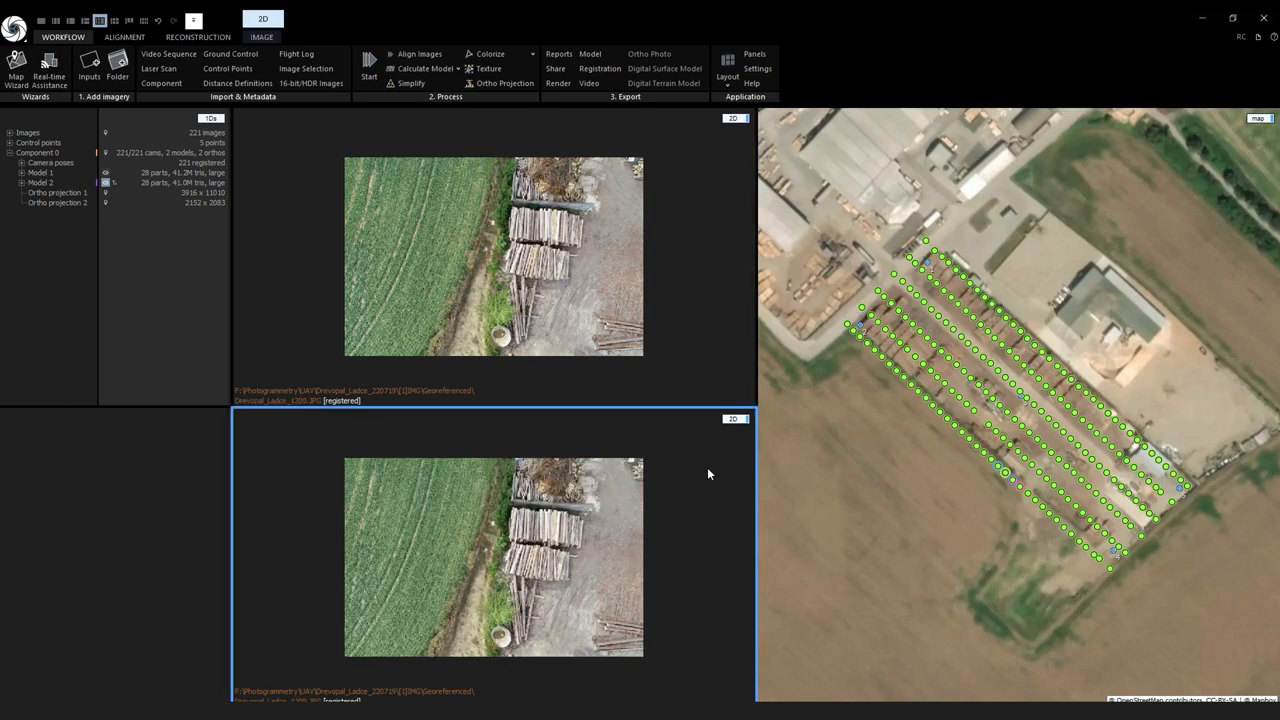
mouse_move(672, 465)
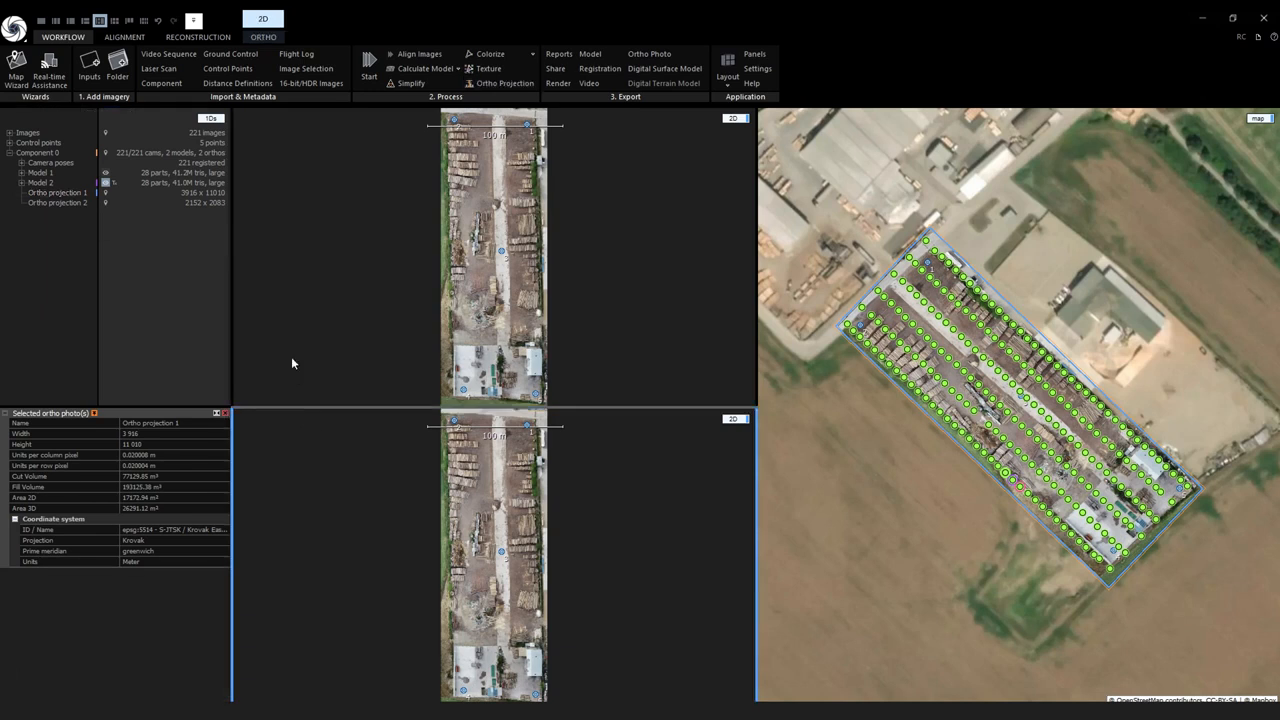
In the ORTHO tab, set DSM as the lower 2D view's source for Ortho projection 1
left_click(265, 37)
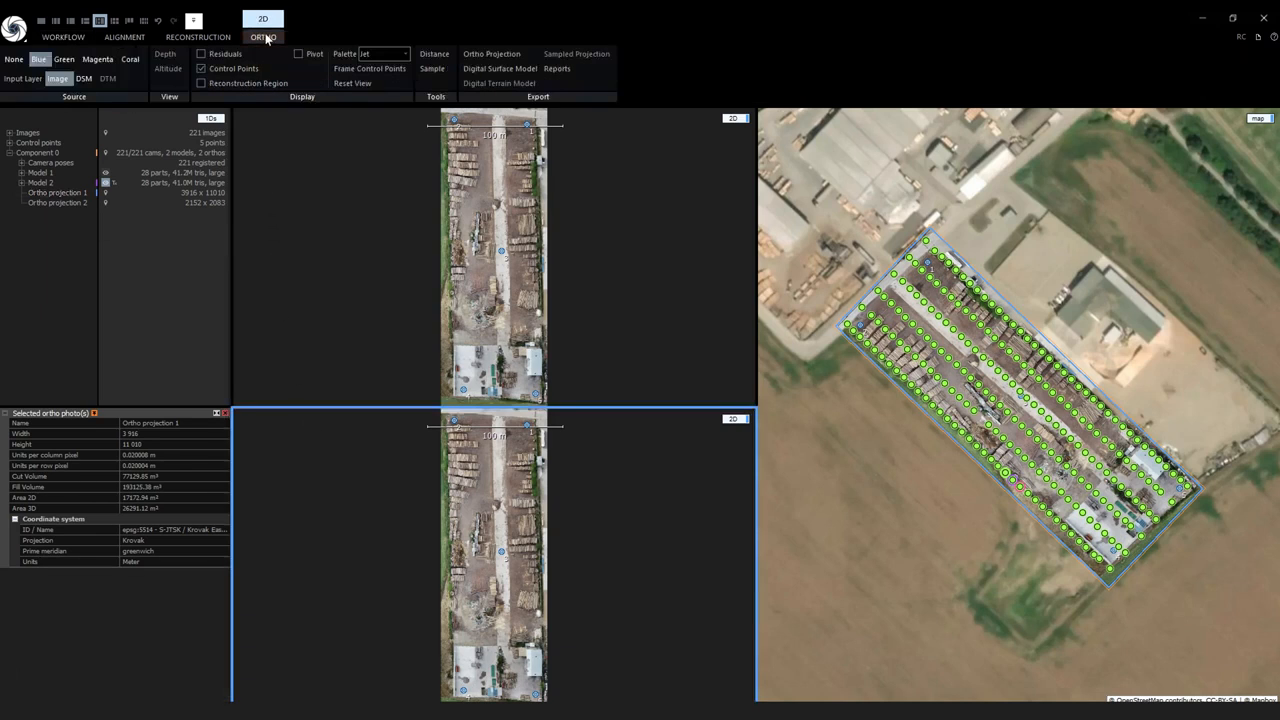
left_click(84, 78)
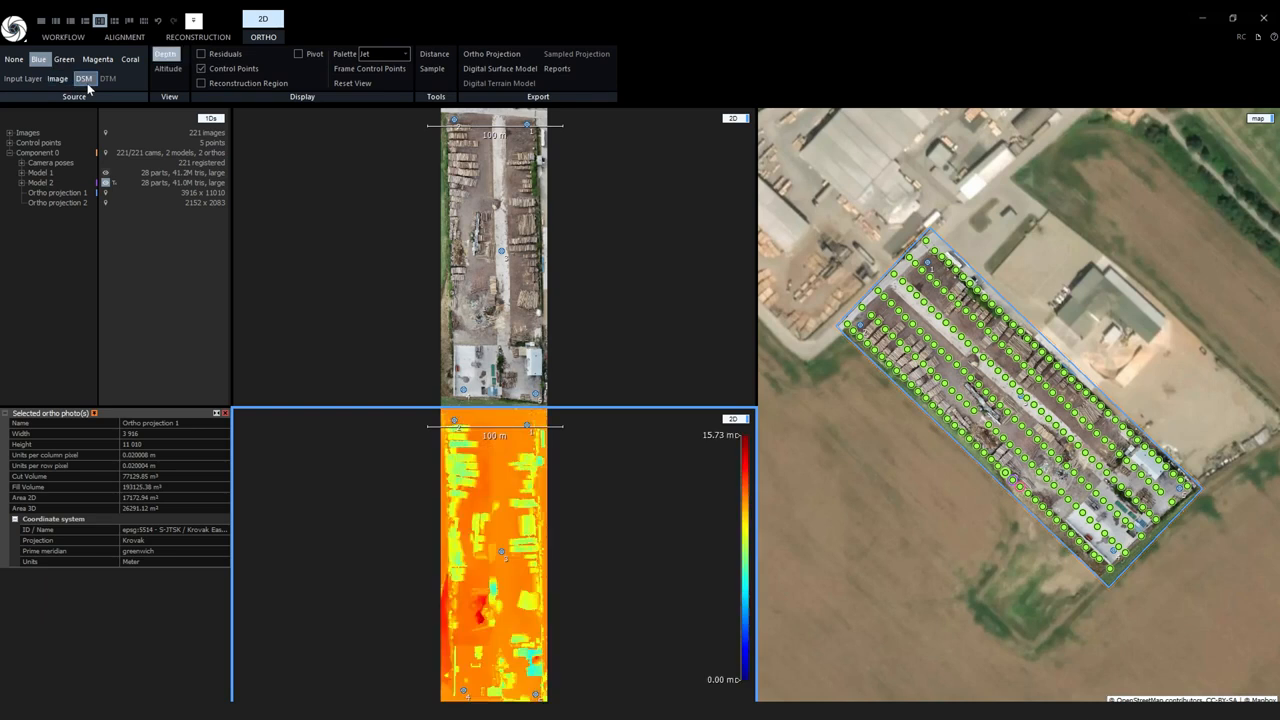
left_click(168, 68)
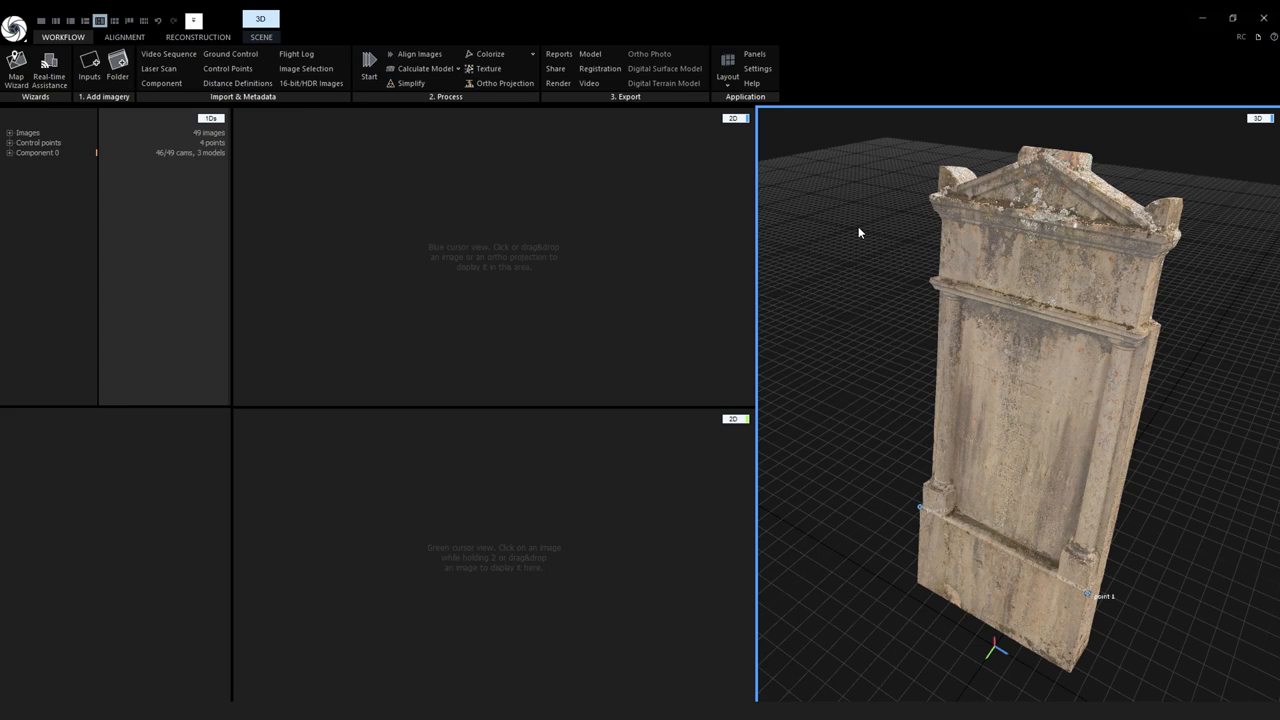
Expand Component 0 > Low > Model Textures and show Texture 0 of the Color and Normal layers
left_click(8, 155)
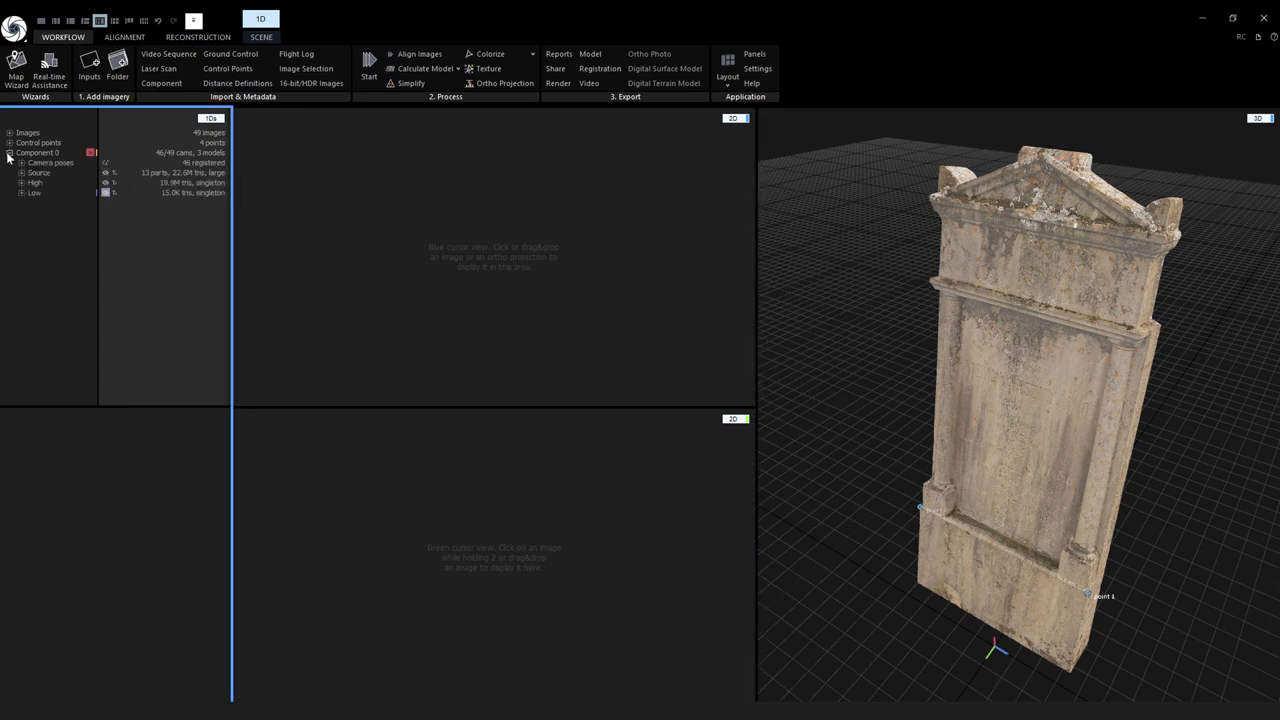
left_click(11, 193)
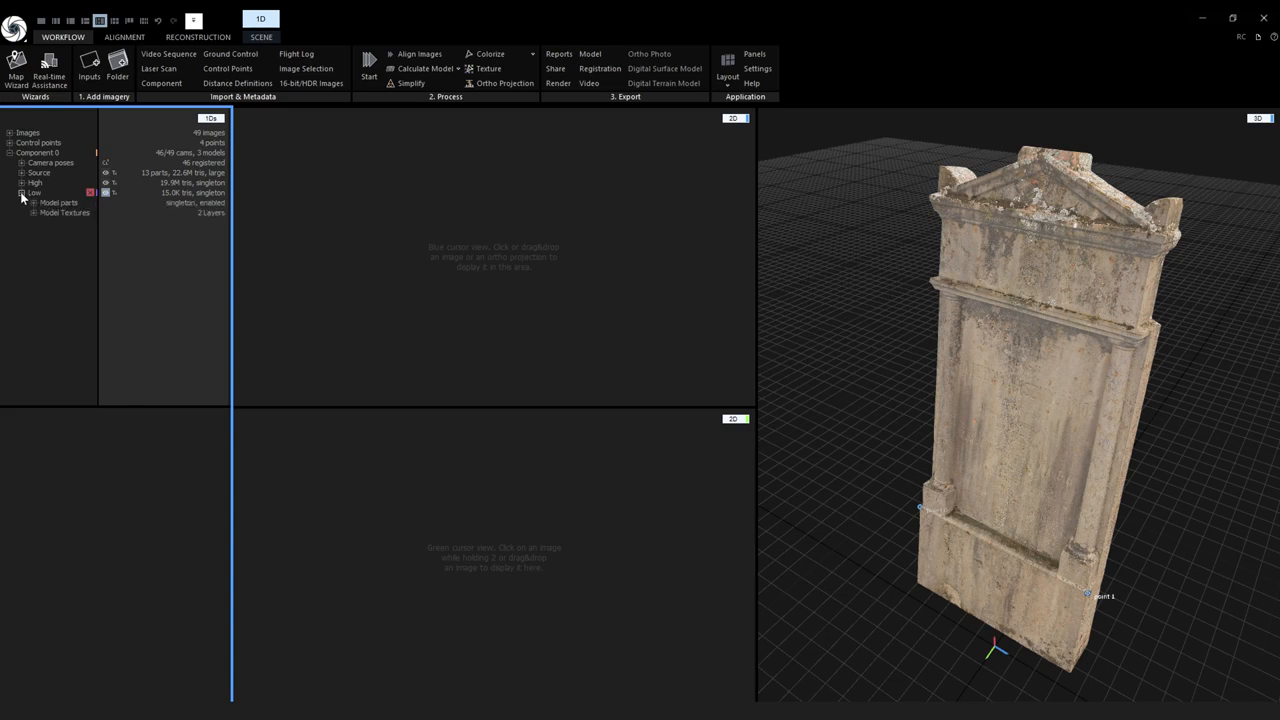
left_click(33, 212)
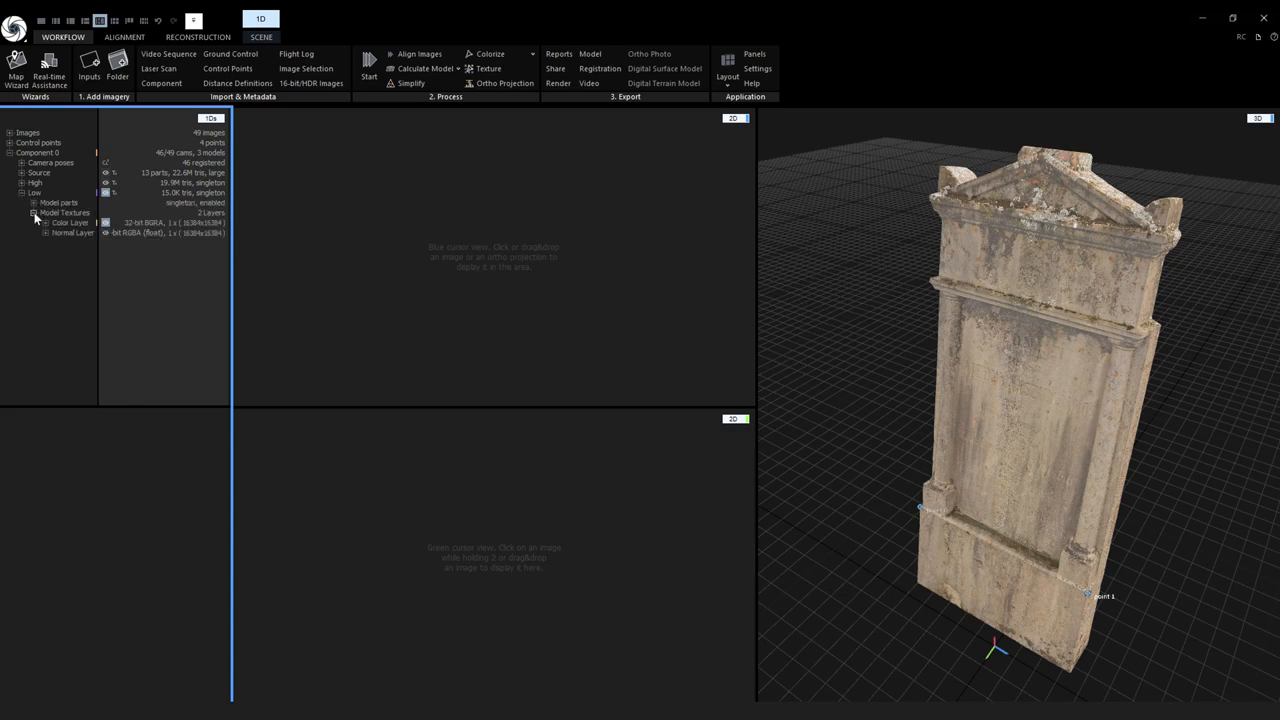
left_click(38, 222)
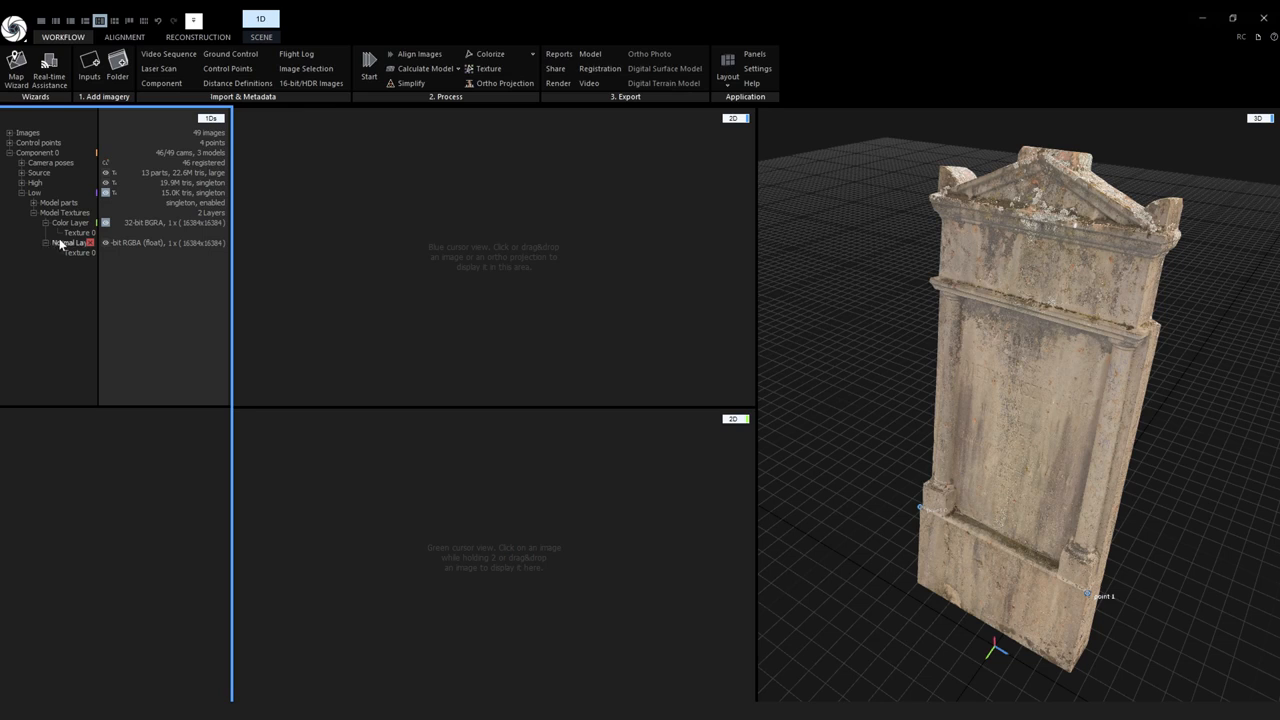
left_click(72, 232)
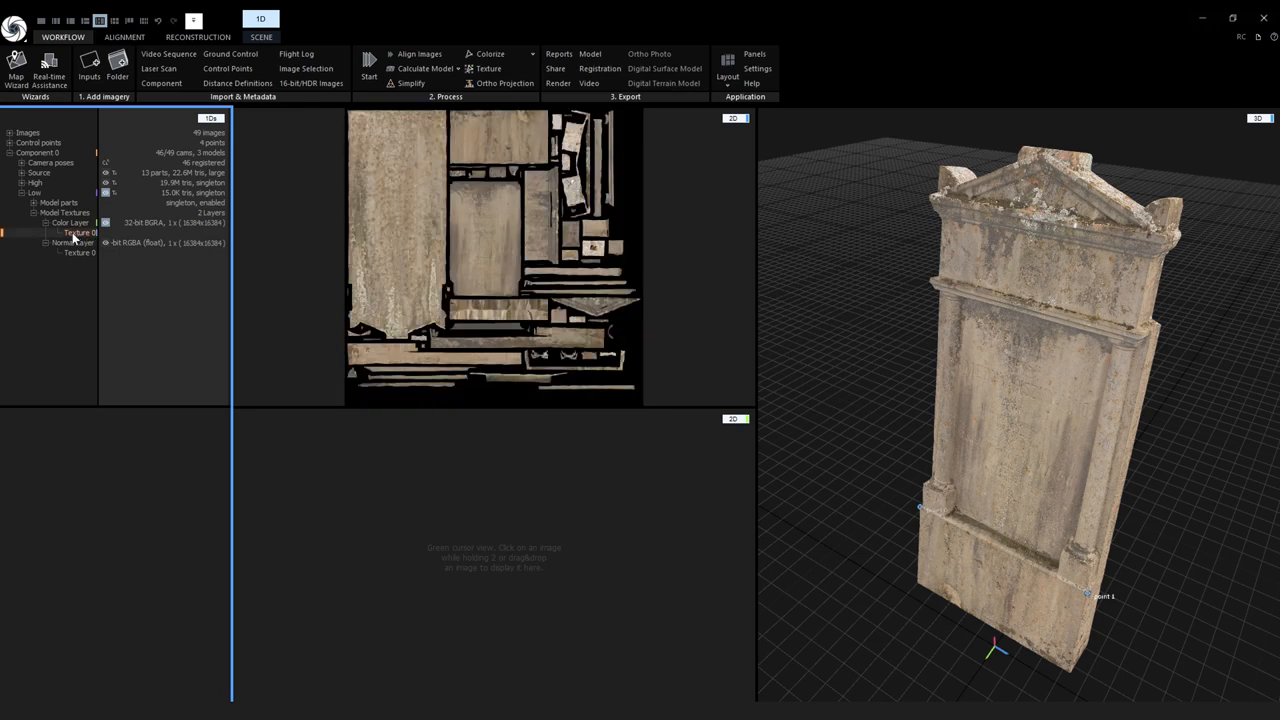
left_click(80, 252)
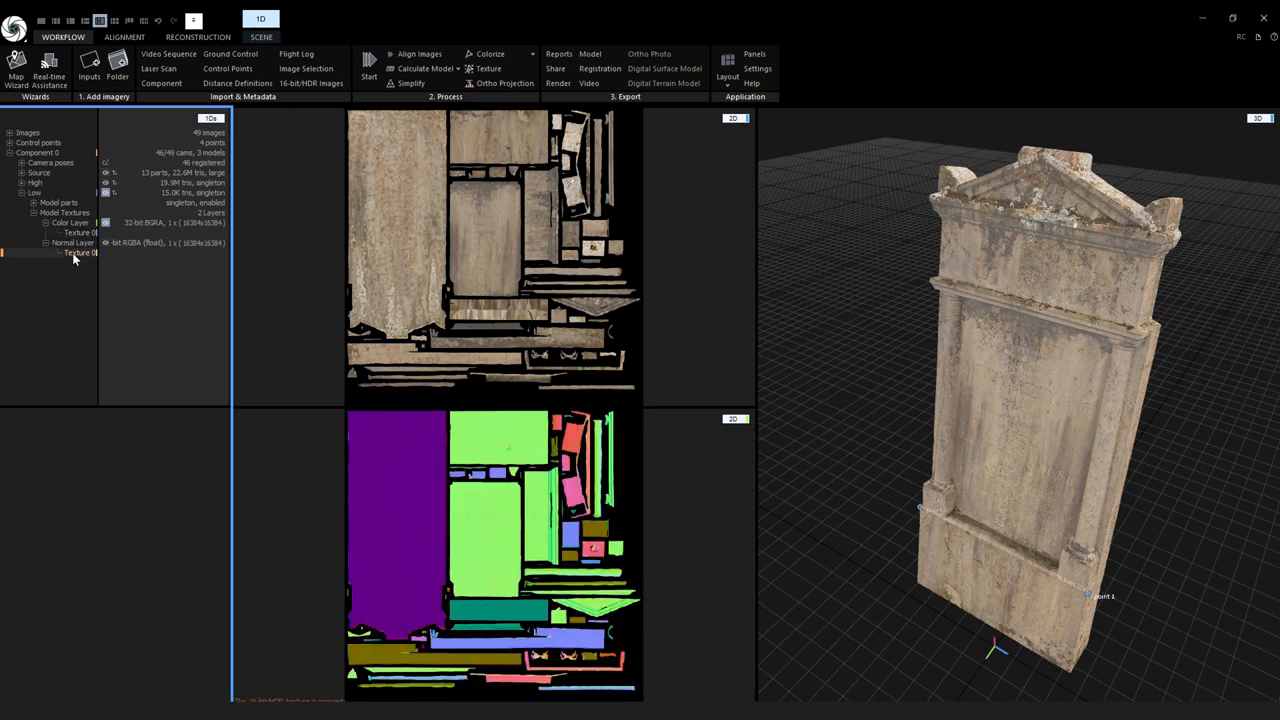